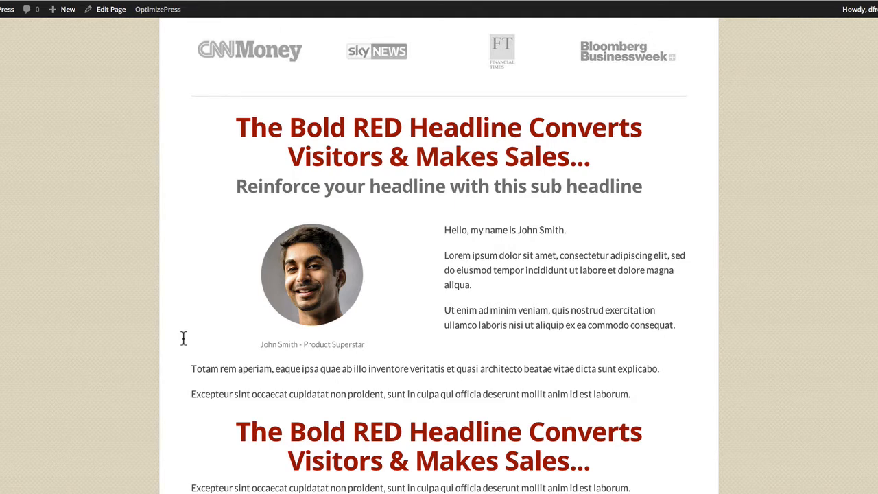
mouse_move(191, 288)
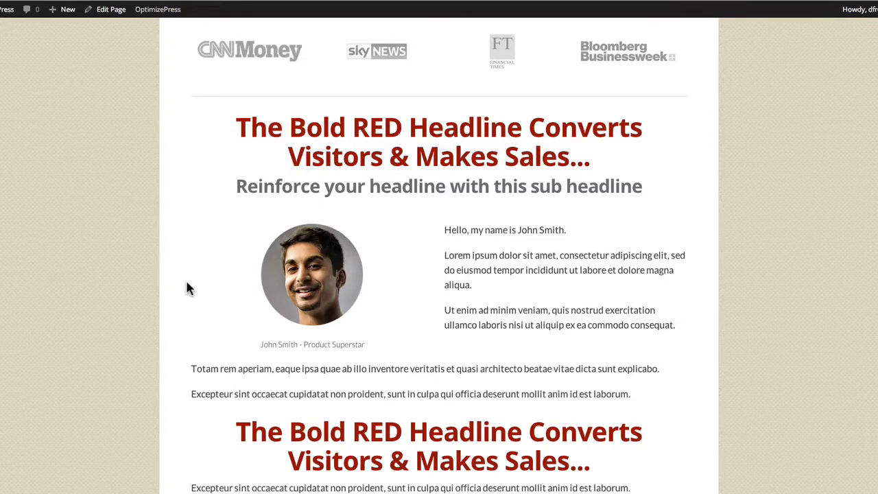
mouse_move(183, 303)
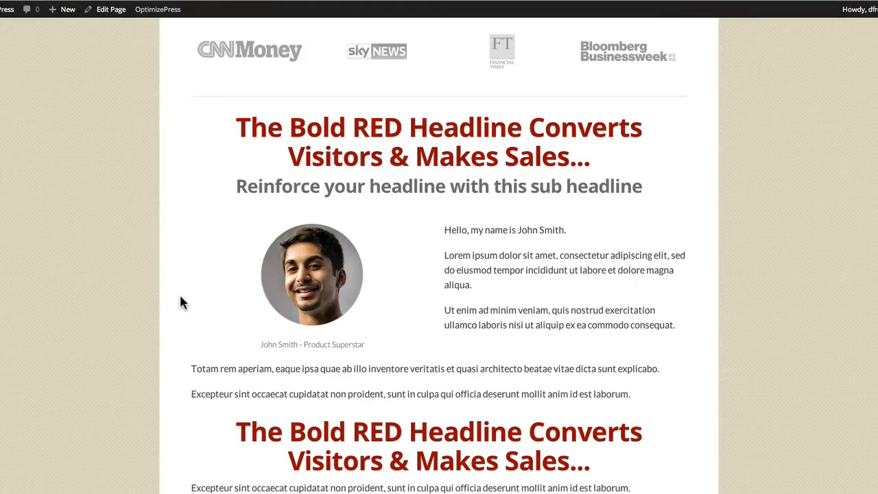
mouse_move(183, 286)
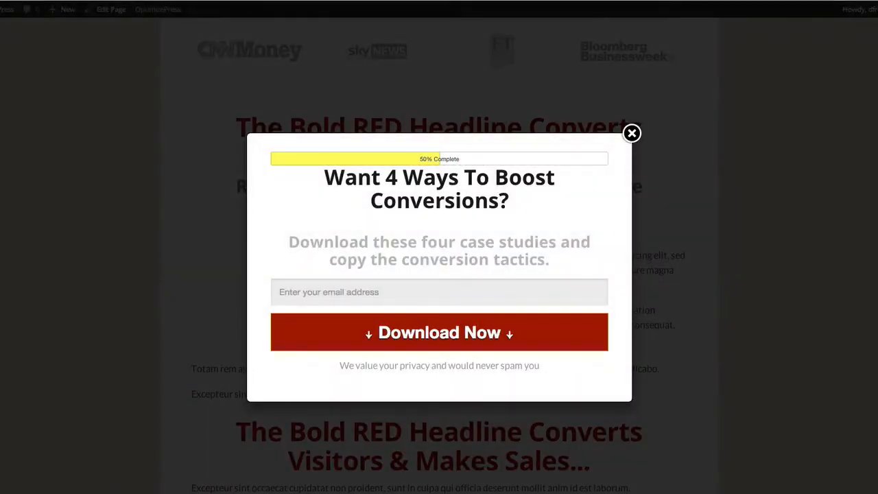
mouse_move(195, 129)
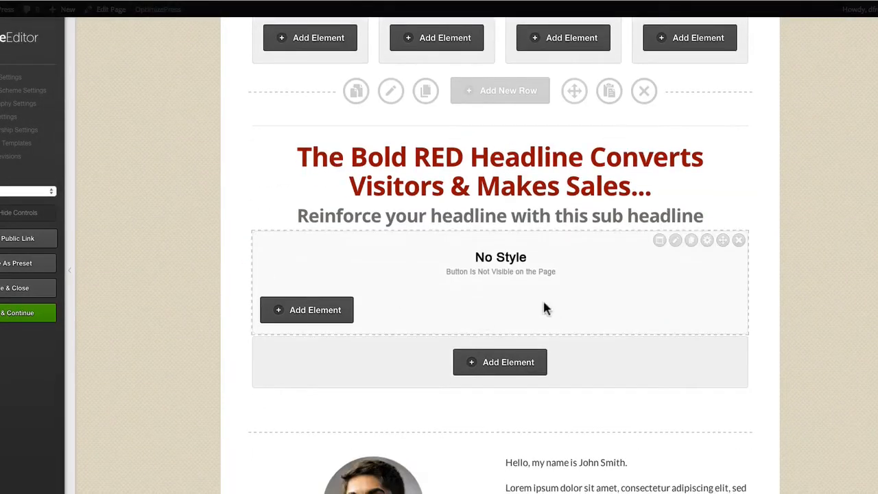
mouse_move(514, 278)
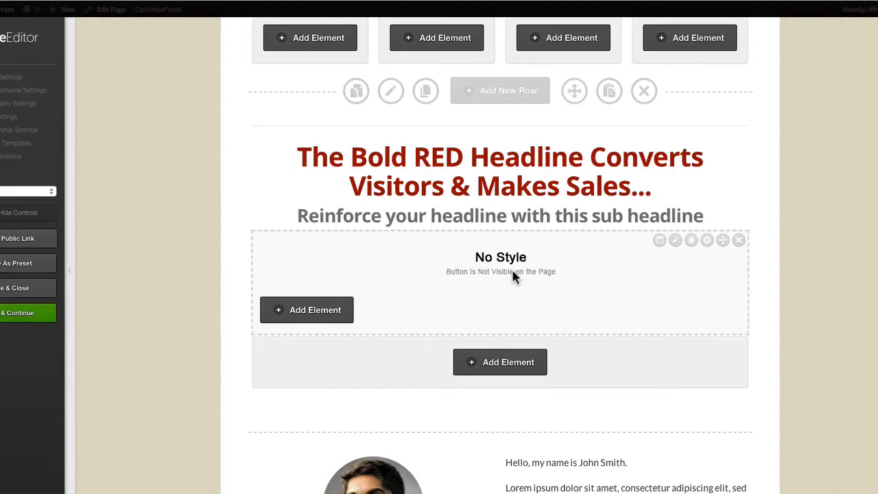
mouse_move(523, 270)
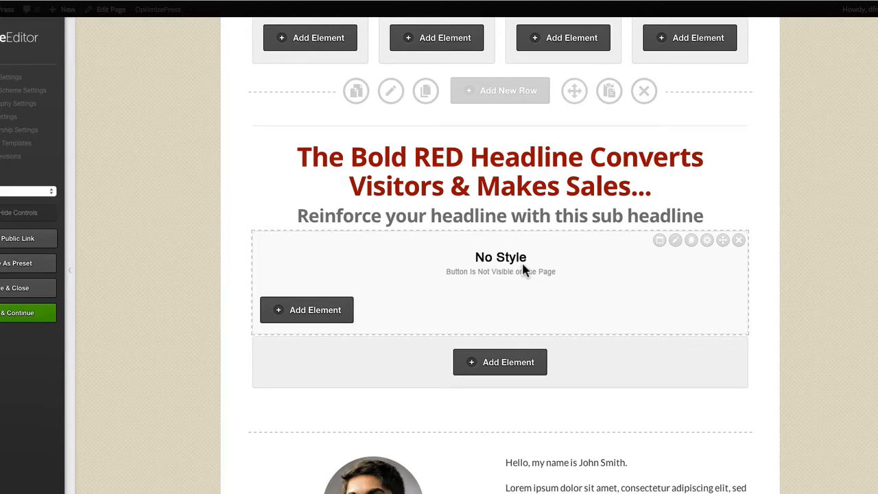
mouse_move(649, 273)
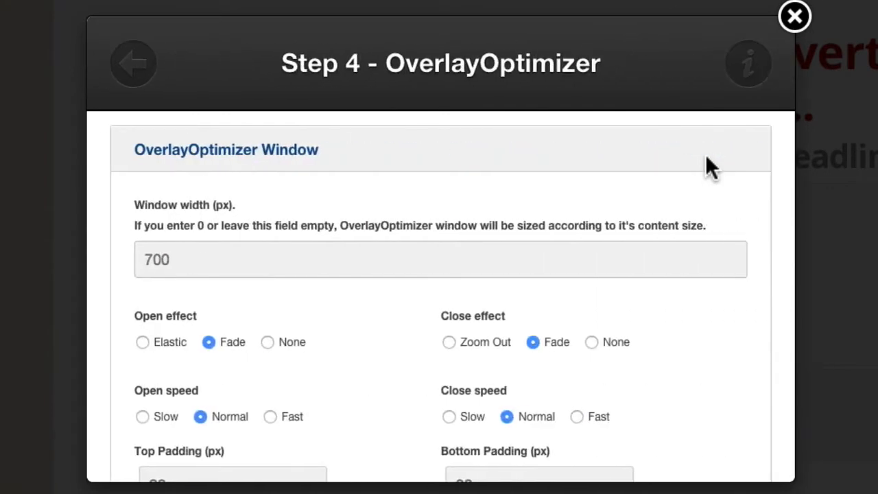
Step: Expand the Overlay Pop trigger settings in Step 4 to reveal Exit Intent and the delays
scroll("down", 3)
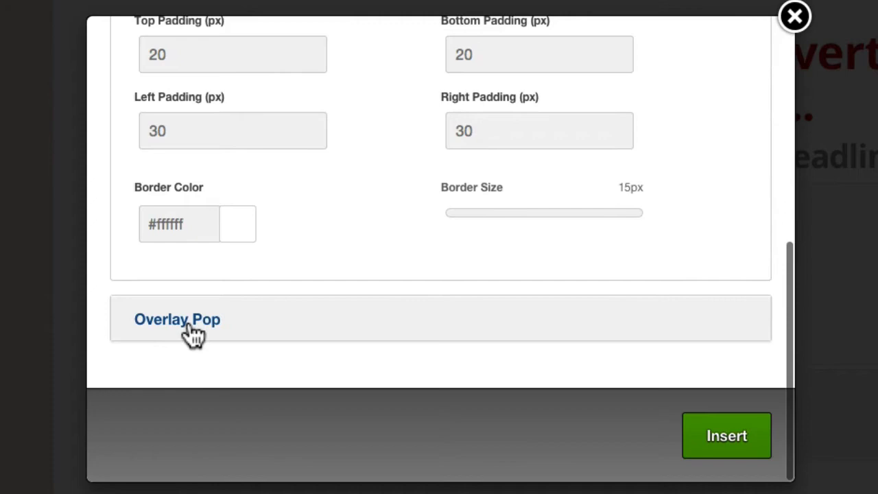
left_click(177, 319)
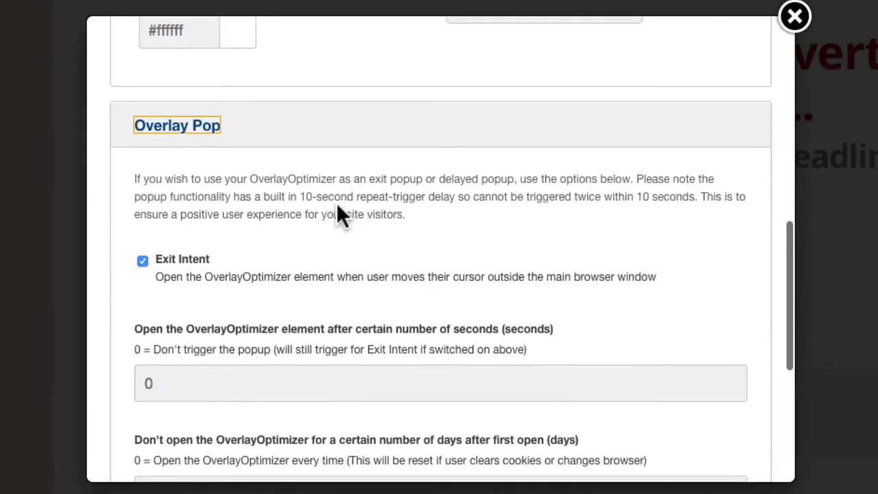
scroll("down", 3)
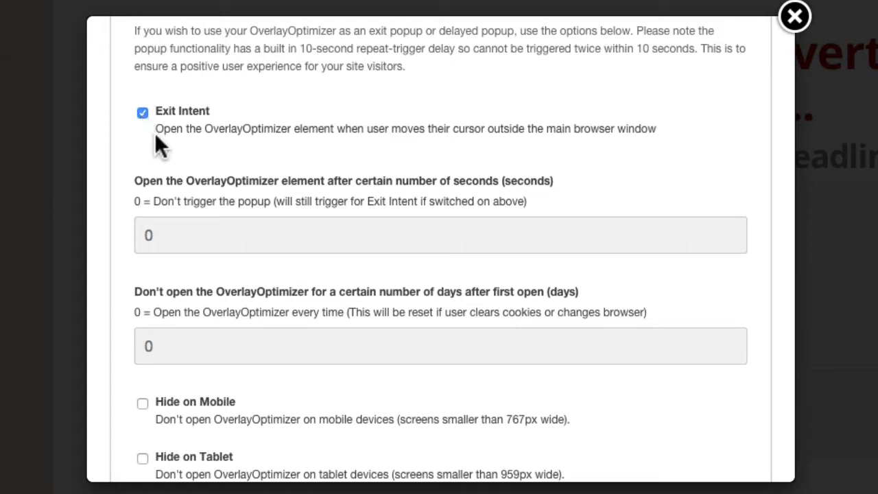
mouse_move(219, 192)
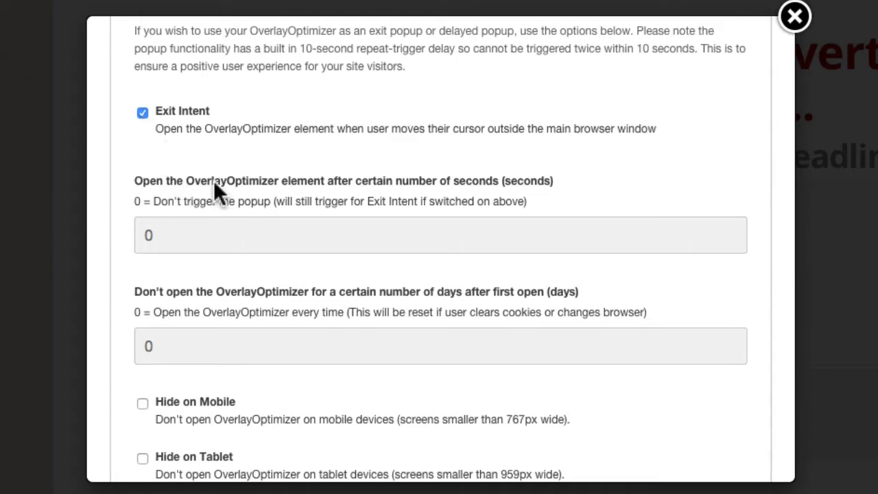
mouse_move(138, 117)
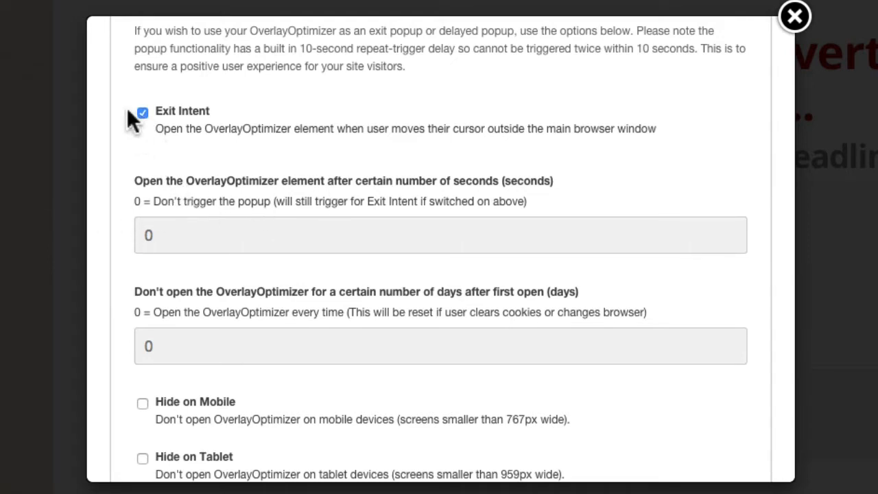
mouse_move(185, 235)
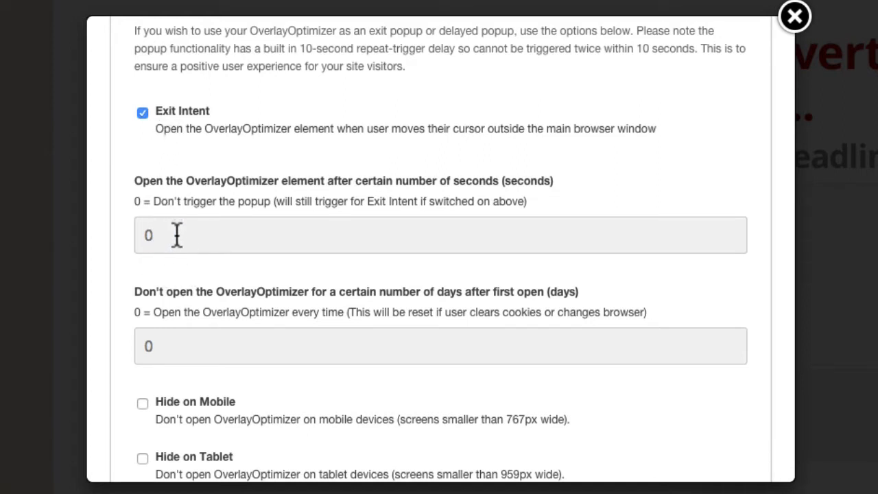
mouse_move(186, 240)
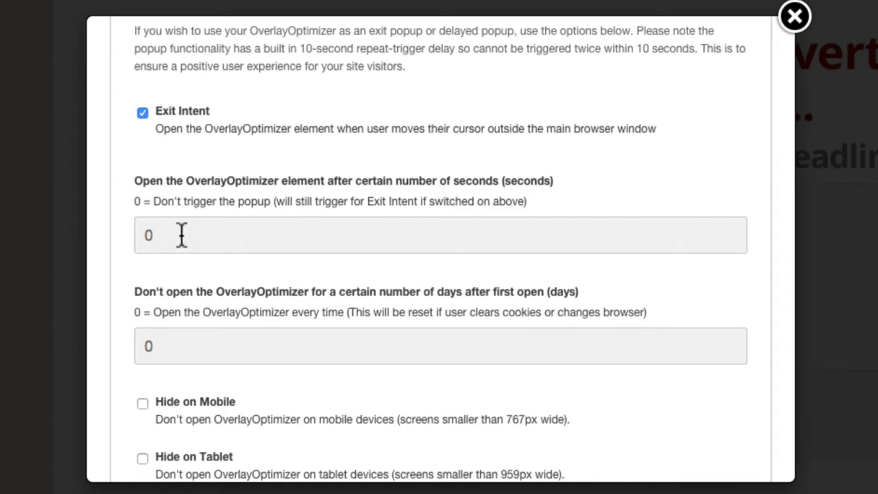
mouse_move(170, 357)
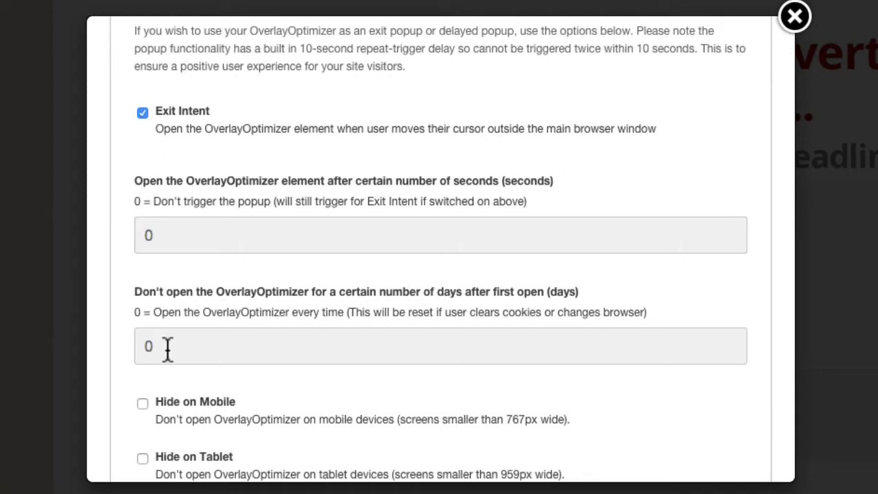
mouse_move(182, 347)
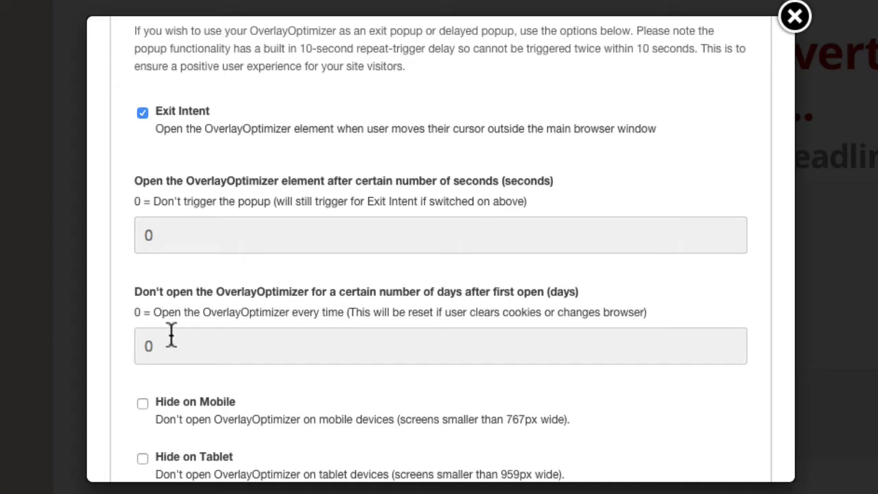
mouse_move(235, 354)
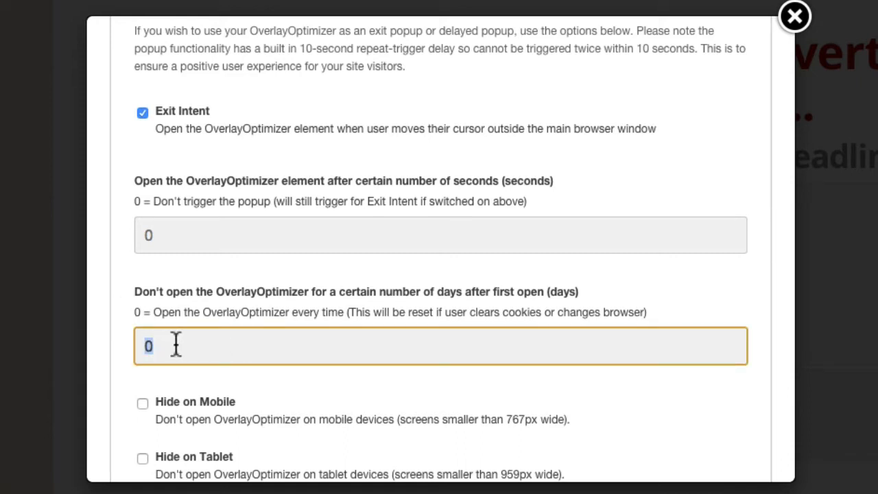
mouse_move(165, 161)
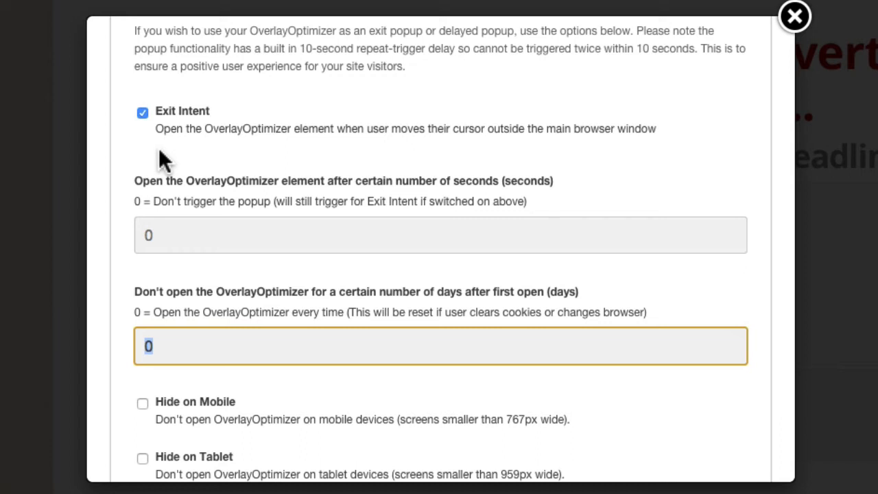
mouse_move(103, 179)
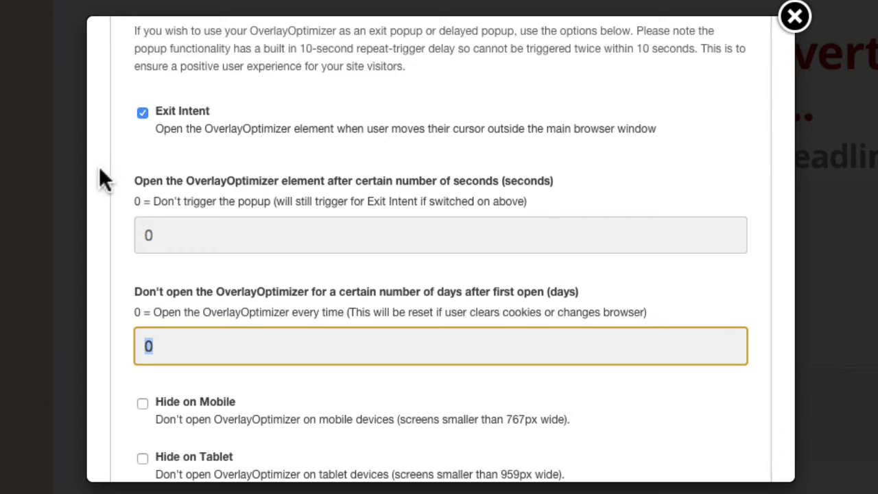
mouse_move(137, 161)
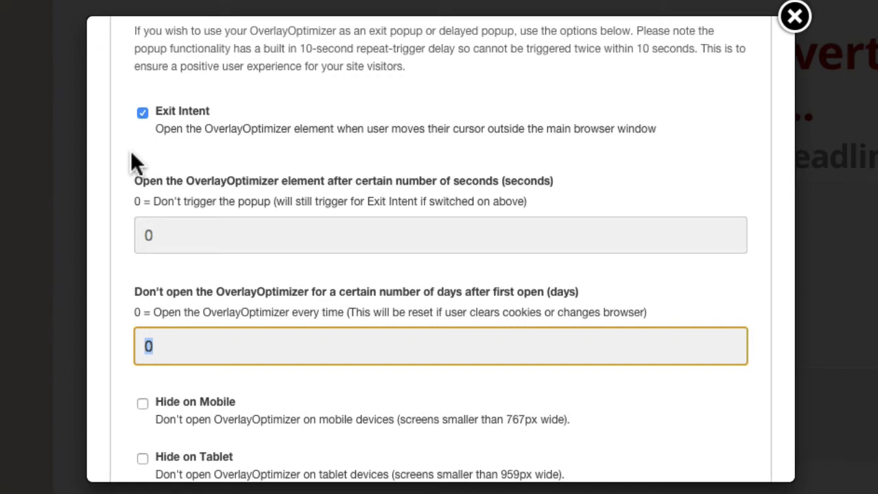
mouse_move(137, 175)
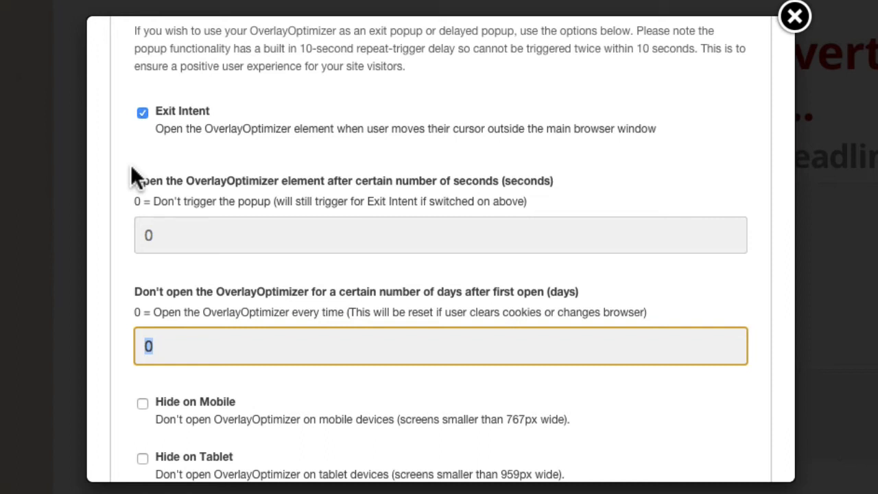
mouse_move(140, 208)
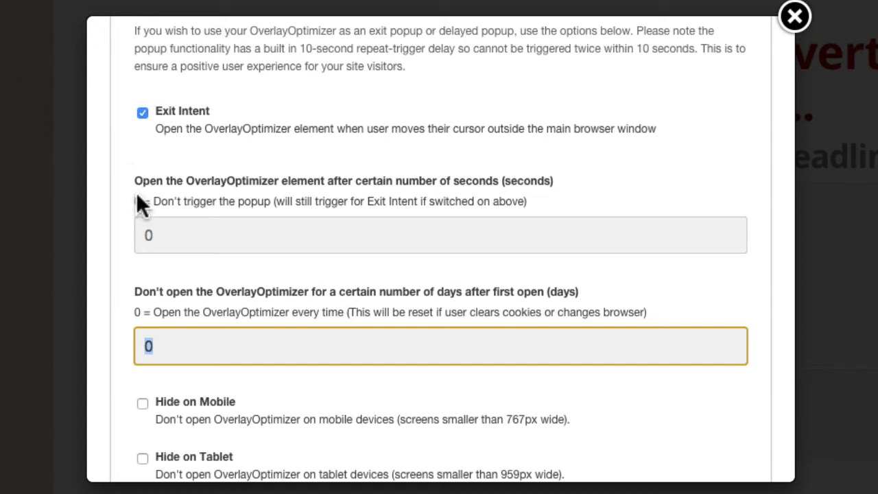
mouse_move(143, 208)
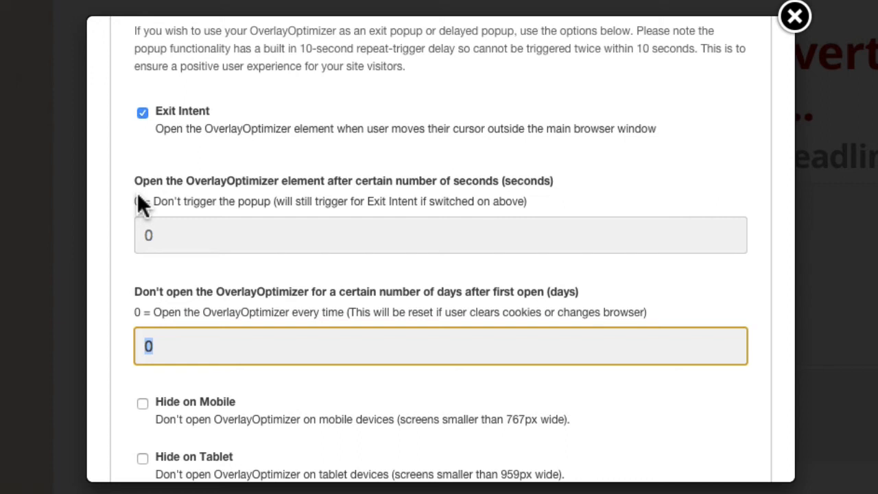
mouse_move(145, 199)
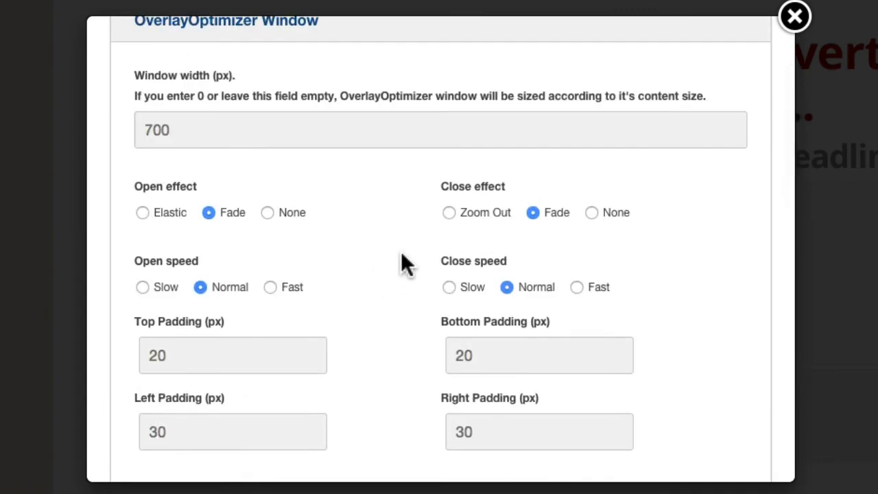
mouse_move(614, 216)
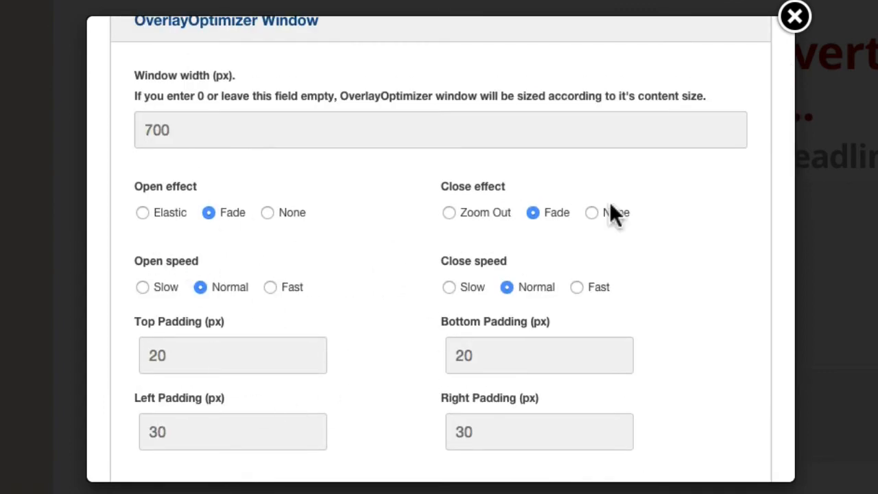
Step: Close the OverlayOptimizer Step 4 dialog to return to the page with the No Style element
left_click(794, 16)
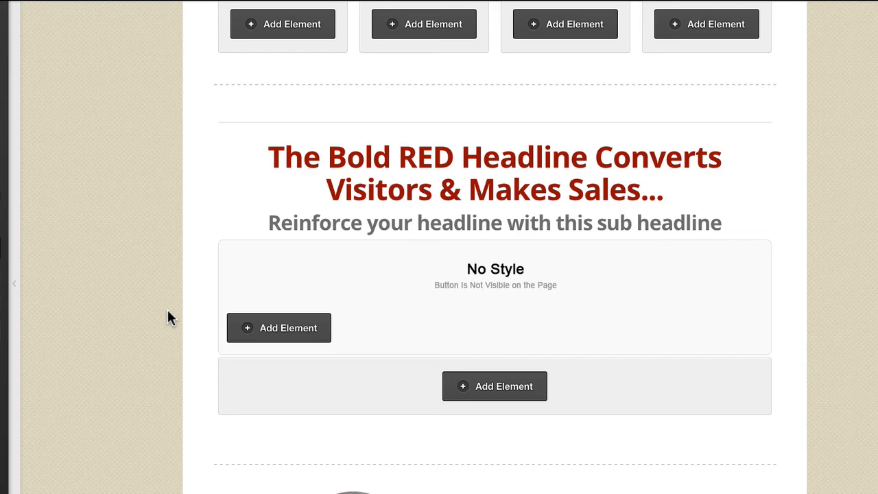
mouse_move(151, 319)
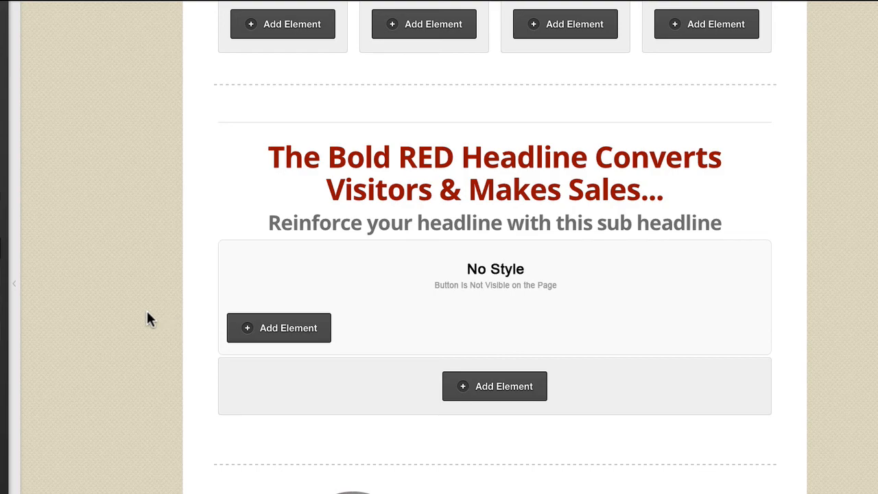